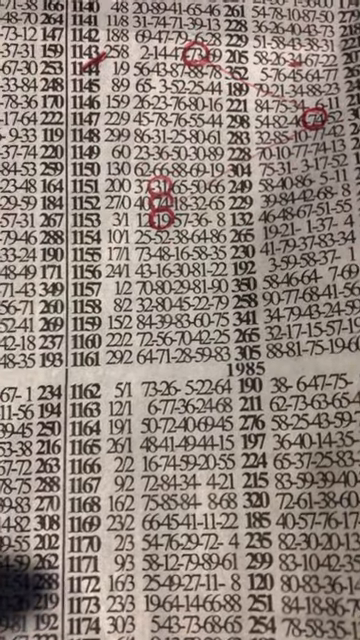
pyautogui.scroll(-3)
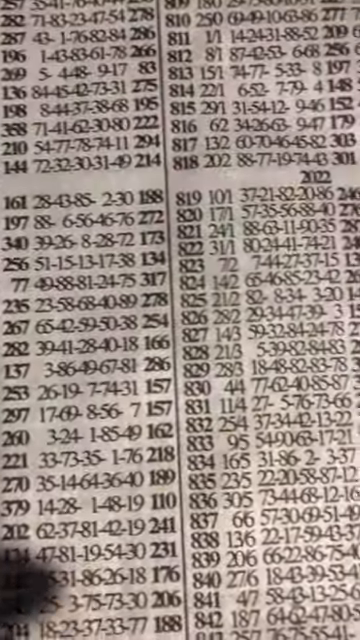
pyautogui.scroll(-3)
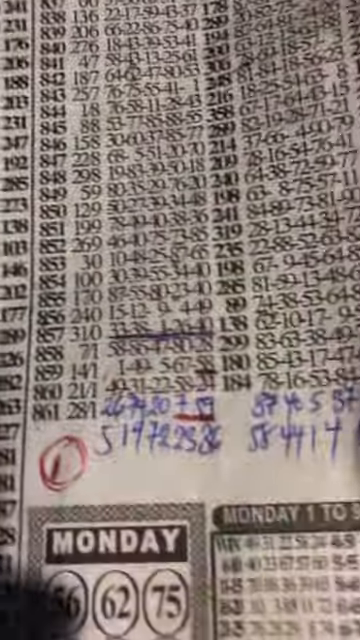